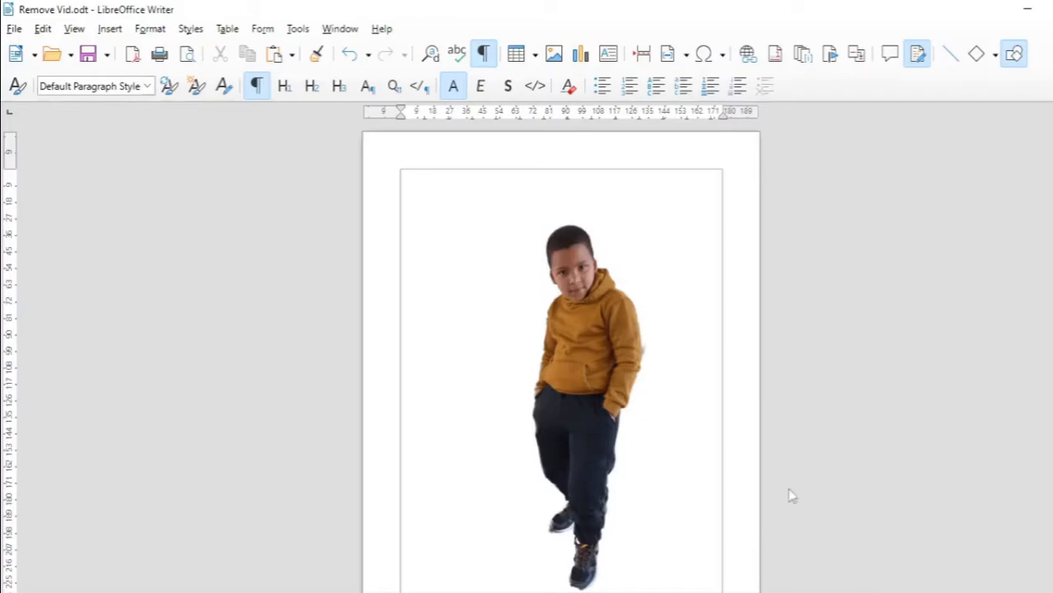
mouse_move(632, 306)
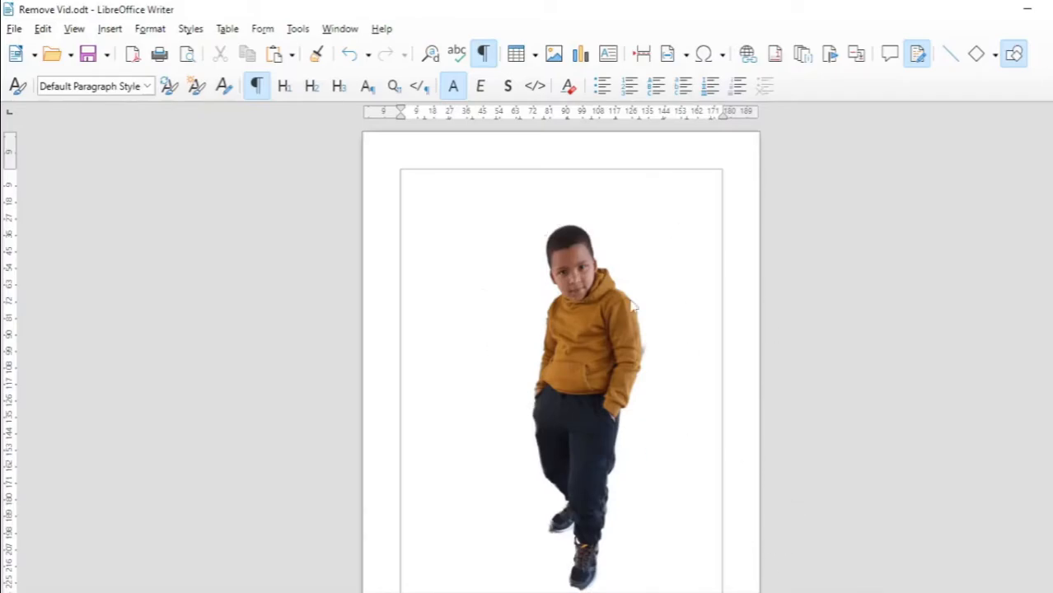
mouse_move(646, 331)
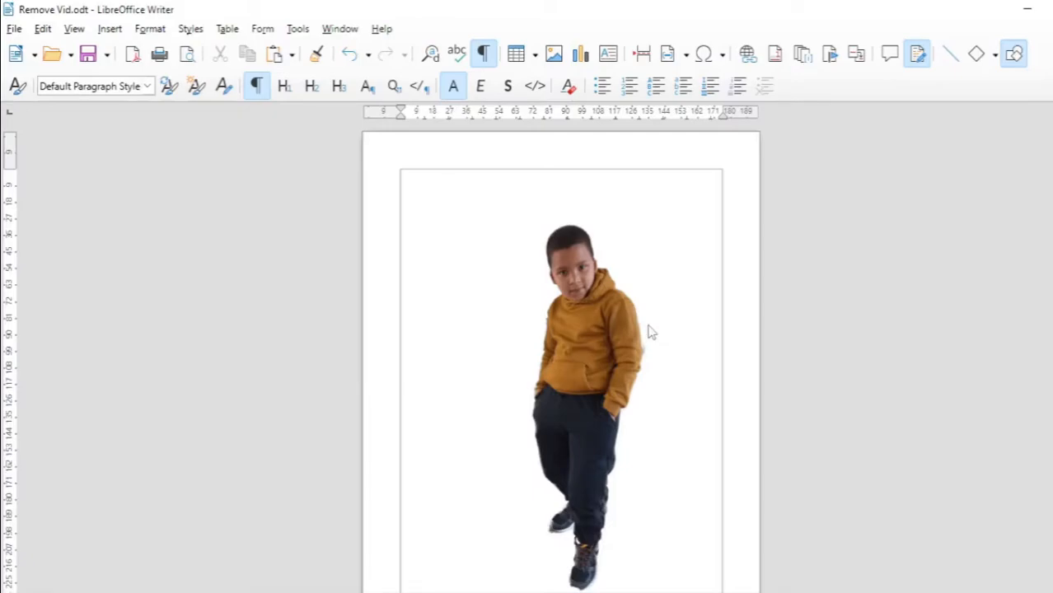
mouse_move(573, 369)
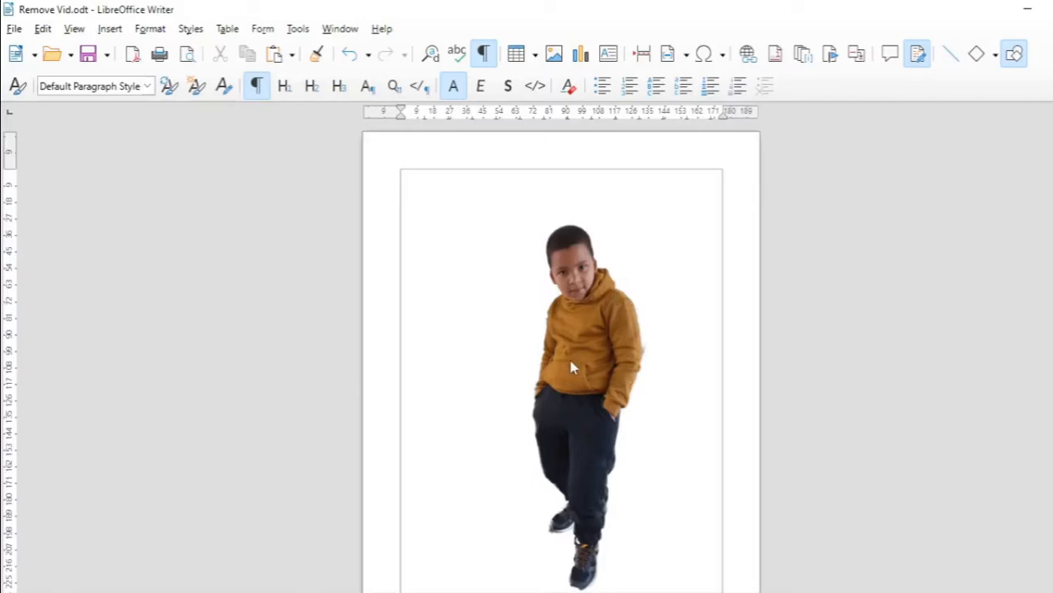
mouse_move(591, 270)
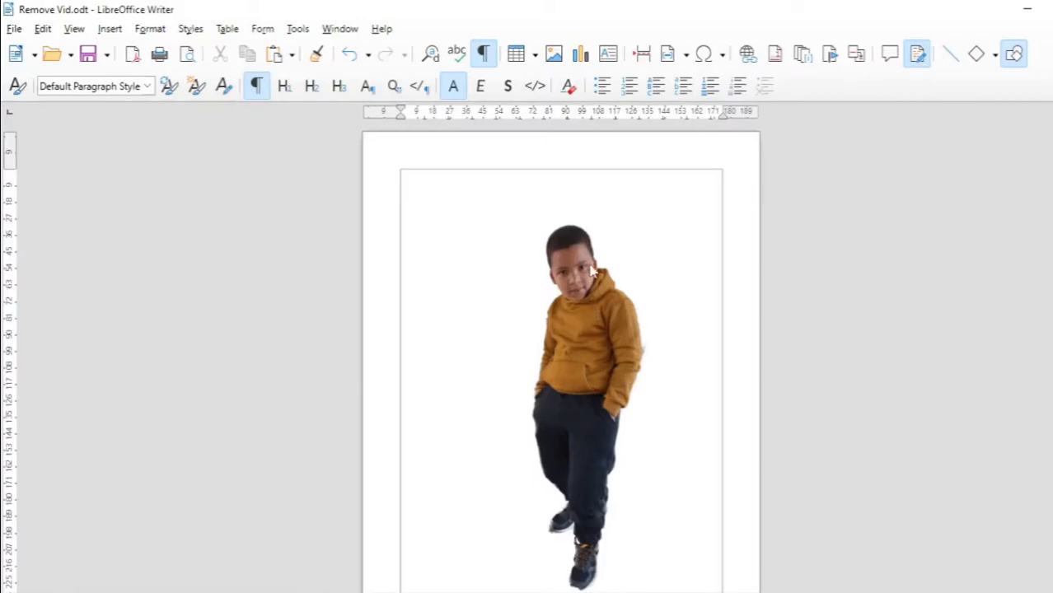
mouse_move(655, 295)
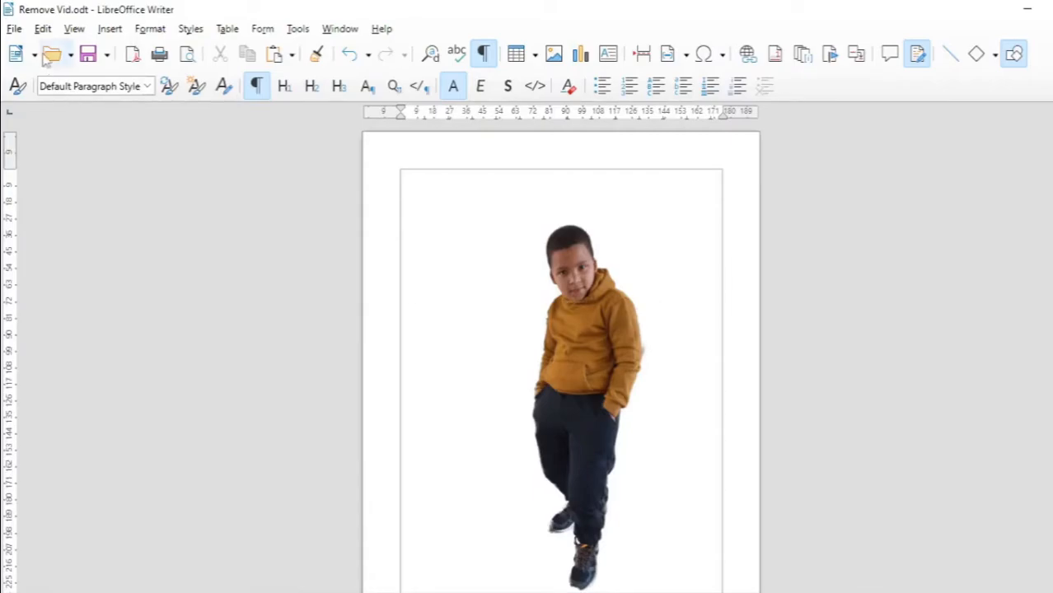
mouse_move(13, 25)
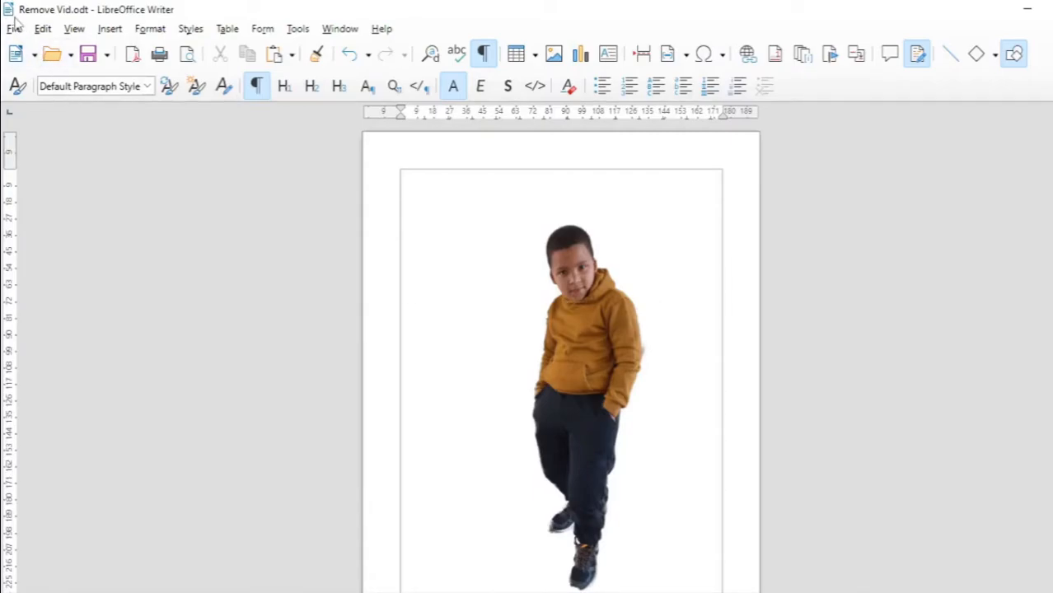
Export the document as PDF under the suggested name Remove Vid.pdf.
click(14, 29)
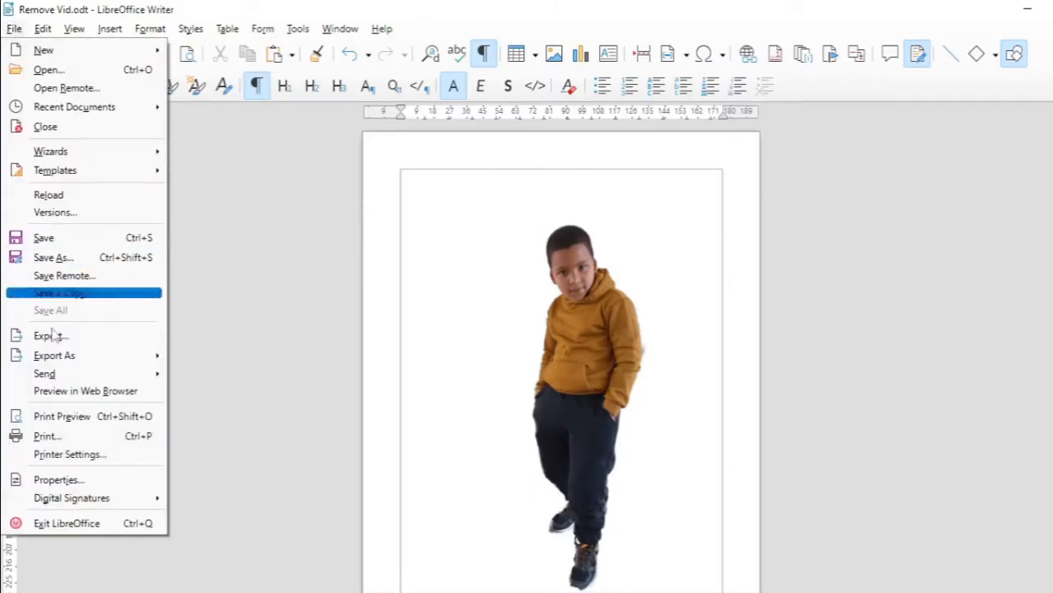
mouse_move(79, 455)
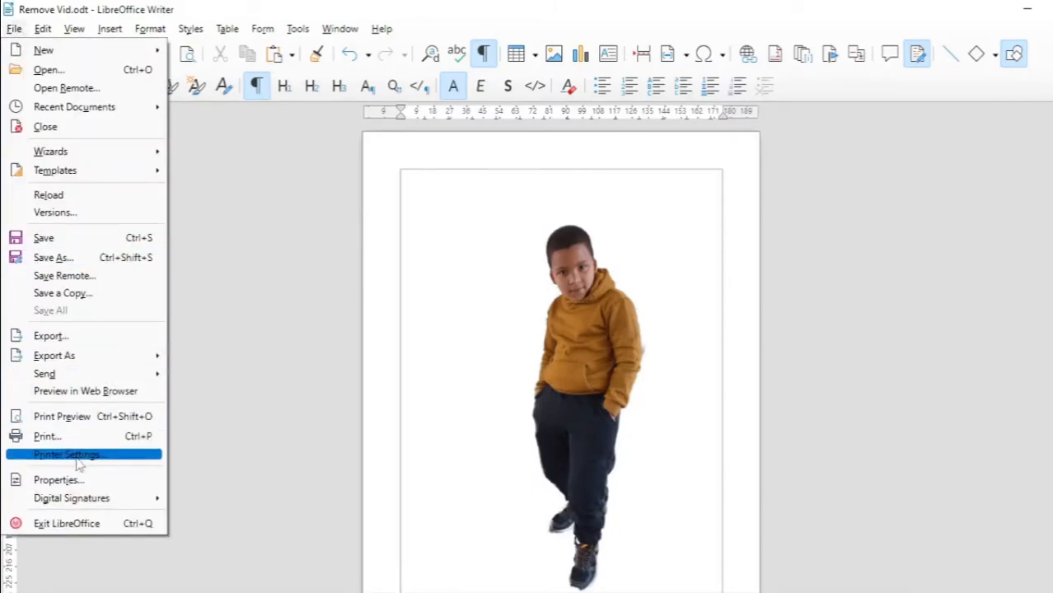
click(54, 356)
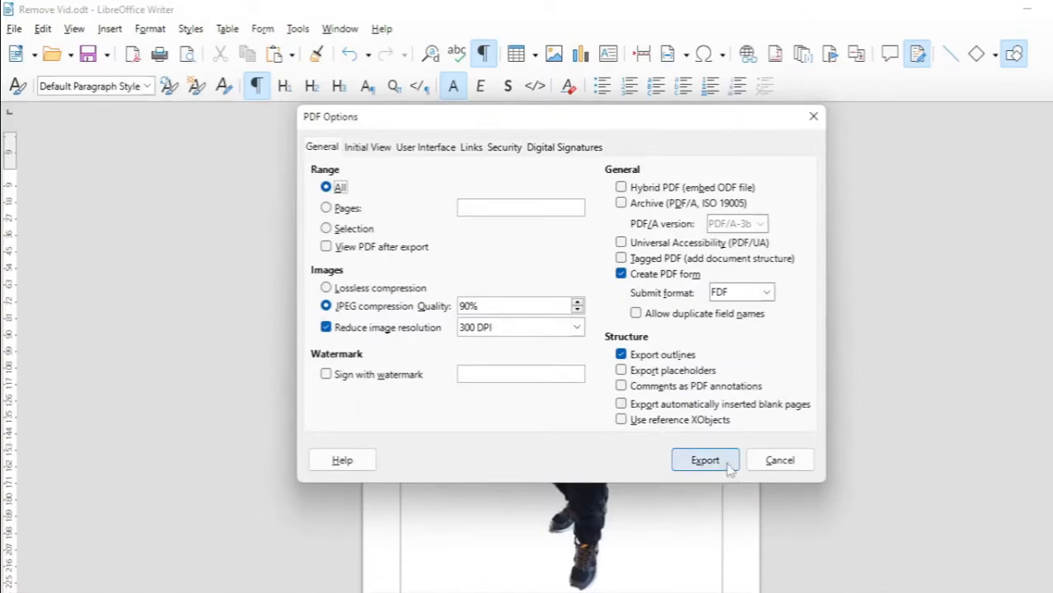
click(705, 460)
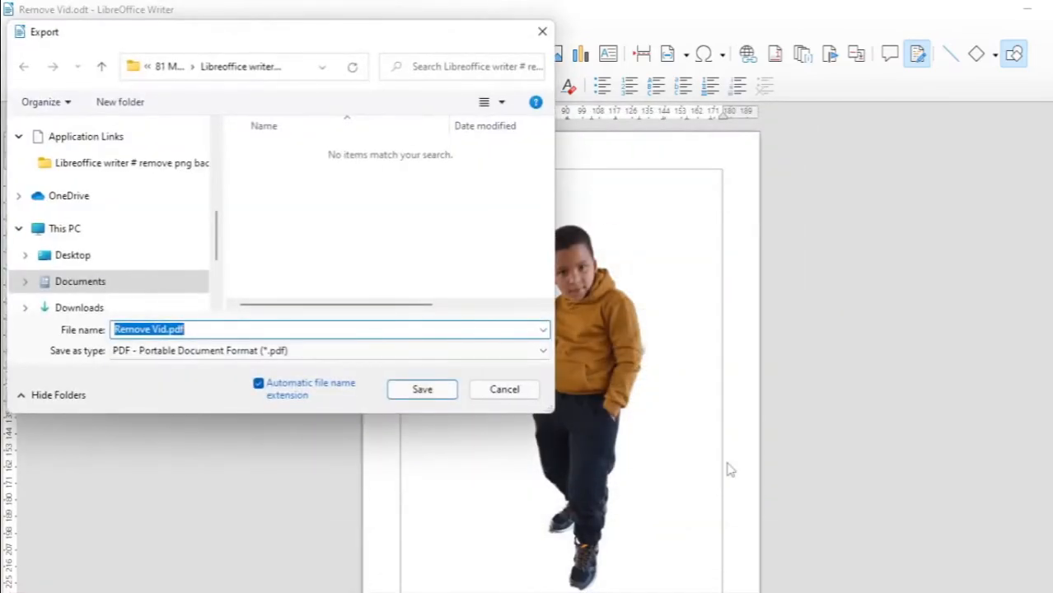
click(422, 389)
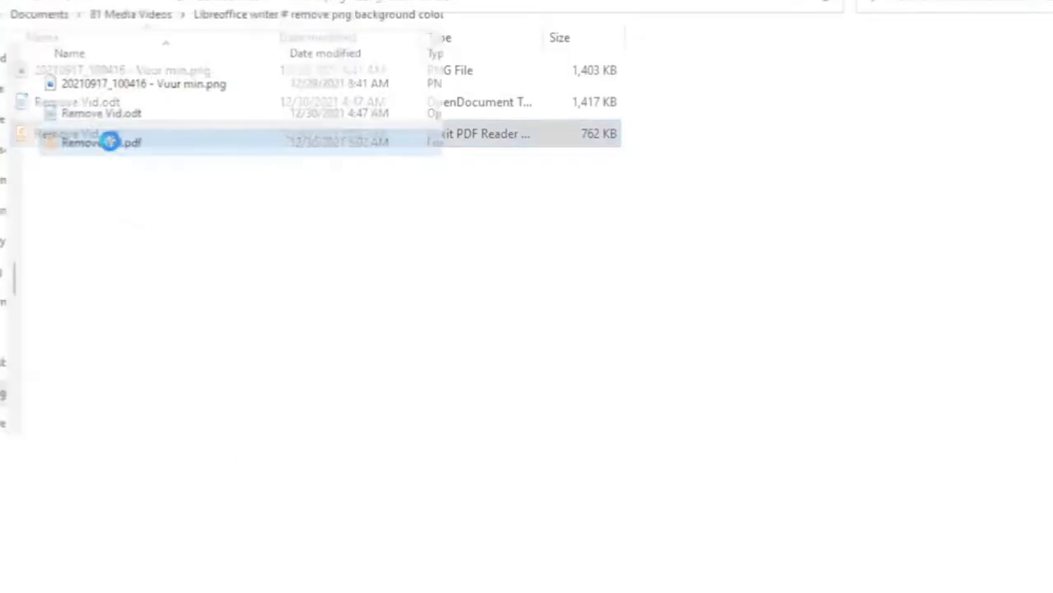
Open Remove Vid.pdf from File Explorer to check it in Foxit PDF Reader.
double_click(100, 142)
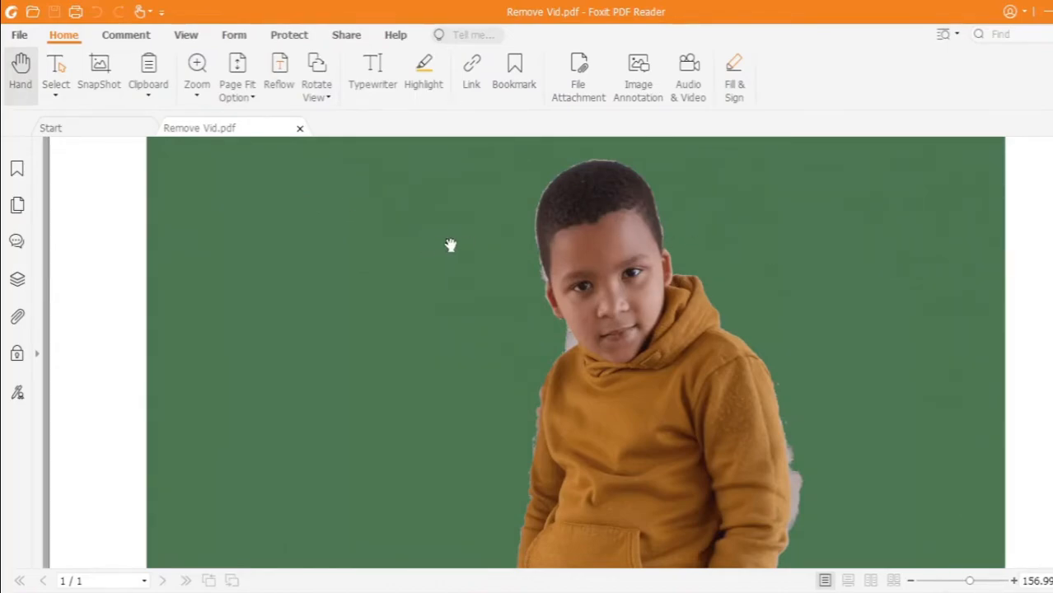
mouse_move(405, 290)
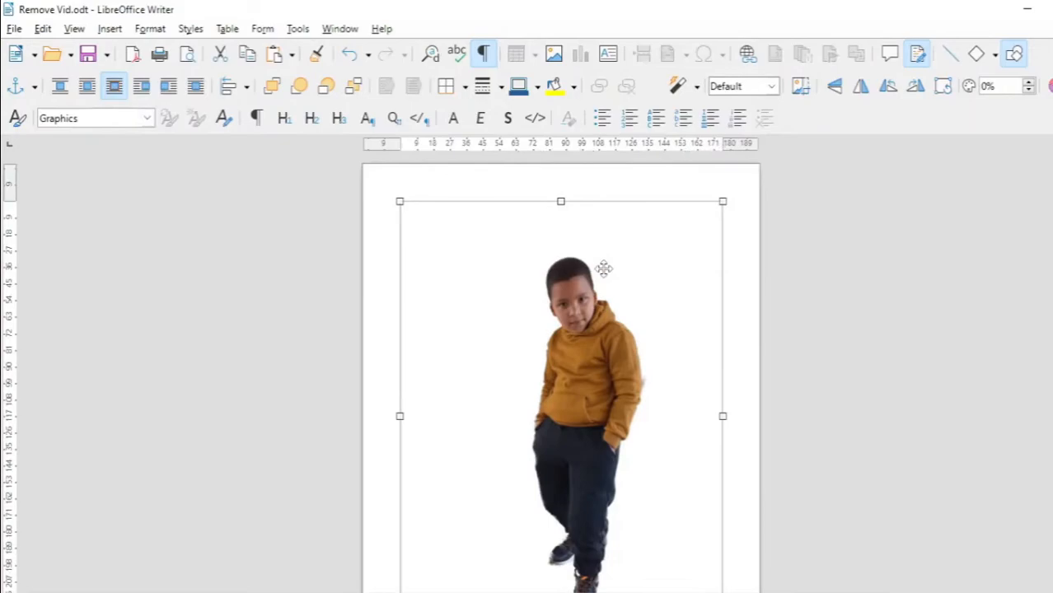
mouse_move(860, 85)
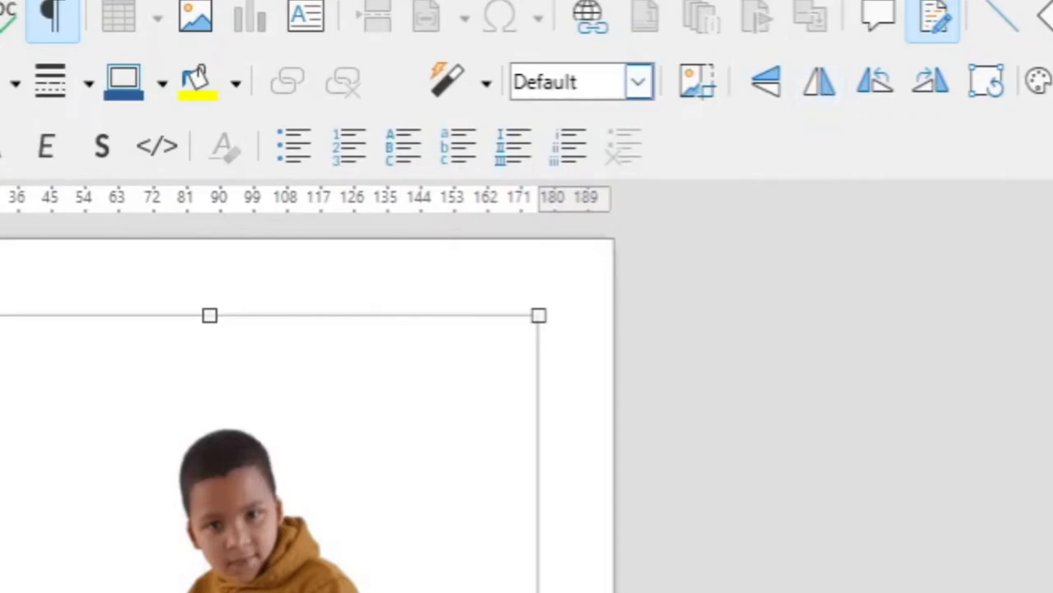
mouse_move(821, 83)
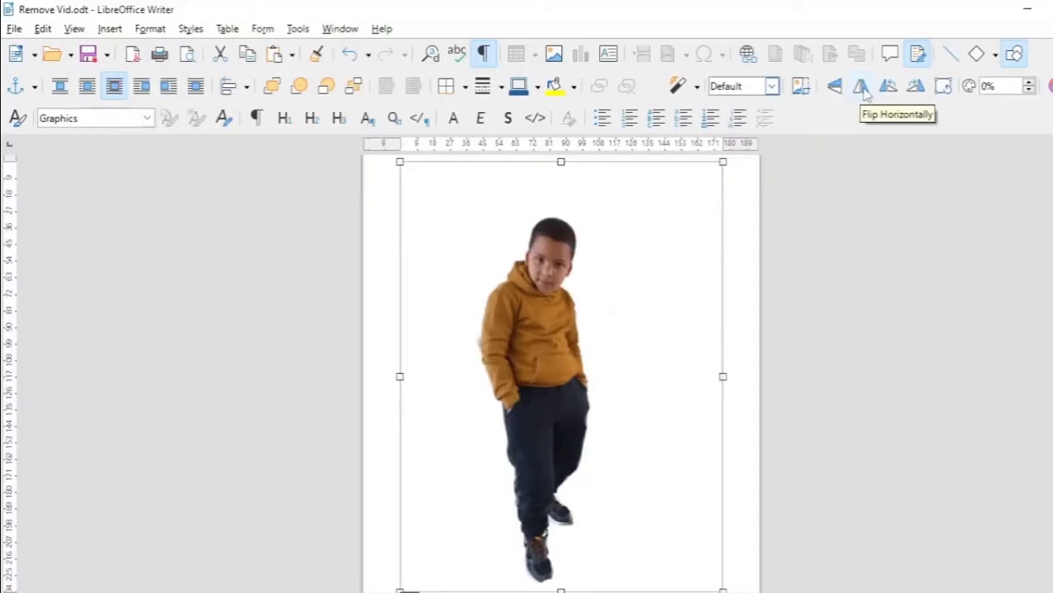
Bring up the File menu to export the mirrored boy picture again.
click(14, 28)
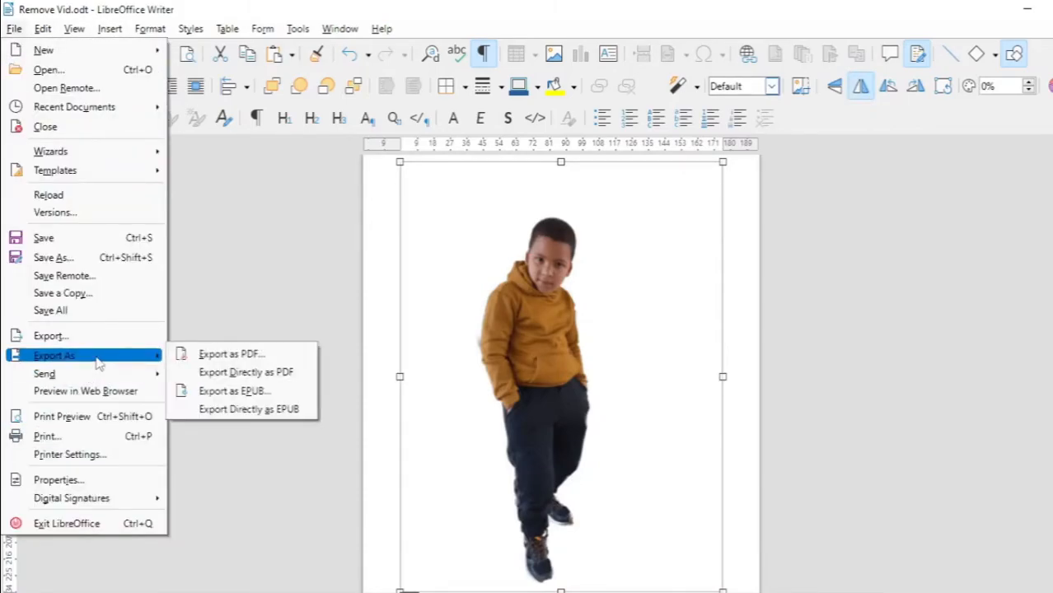
Export the whole document as PDF with Range set to All.
click(230, 352)
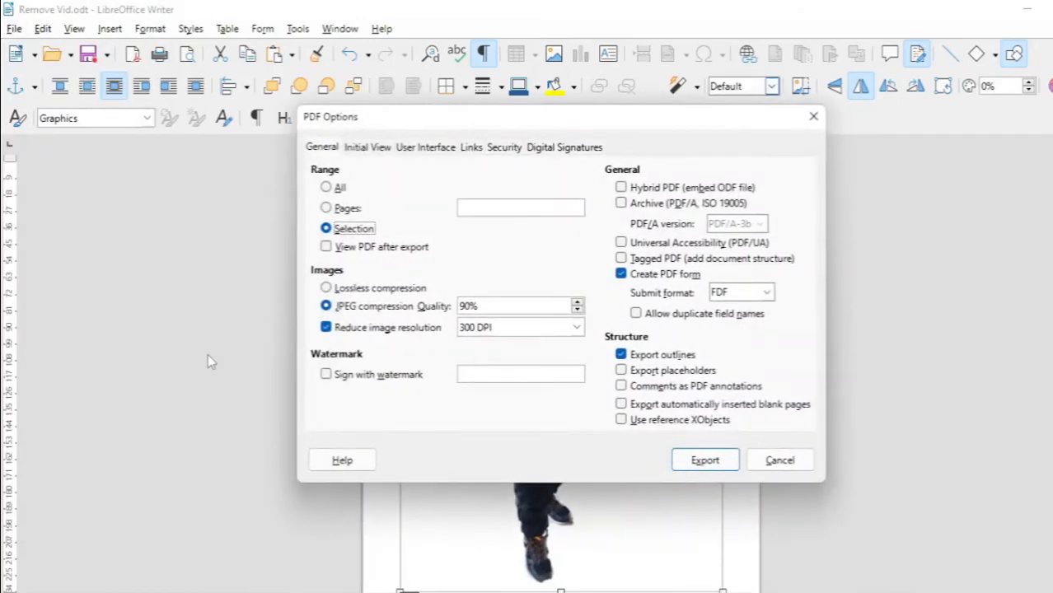
click(326, 187)
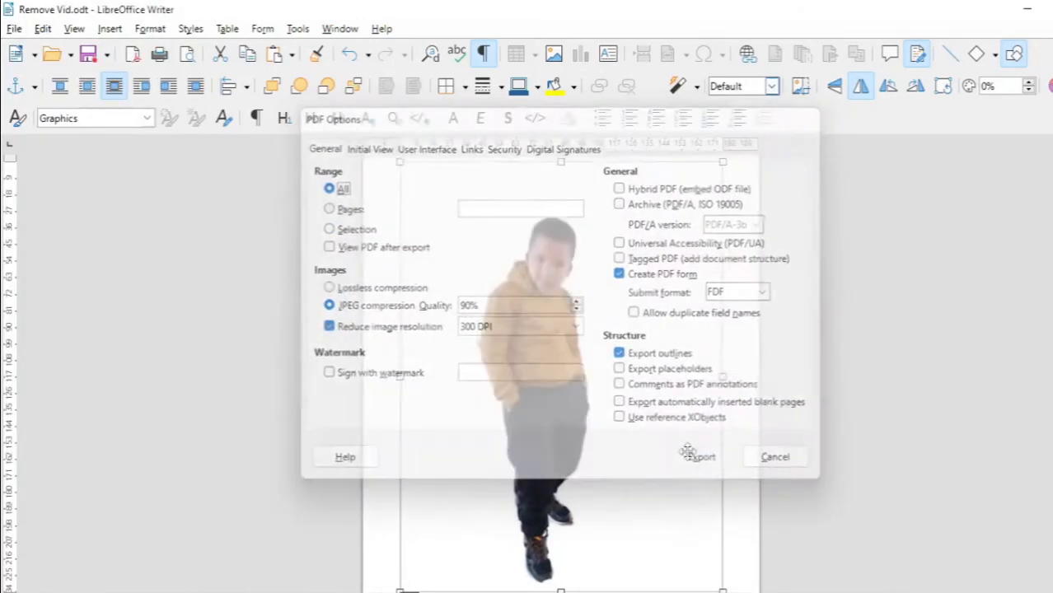
click(695, 456)
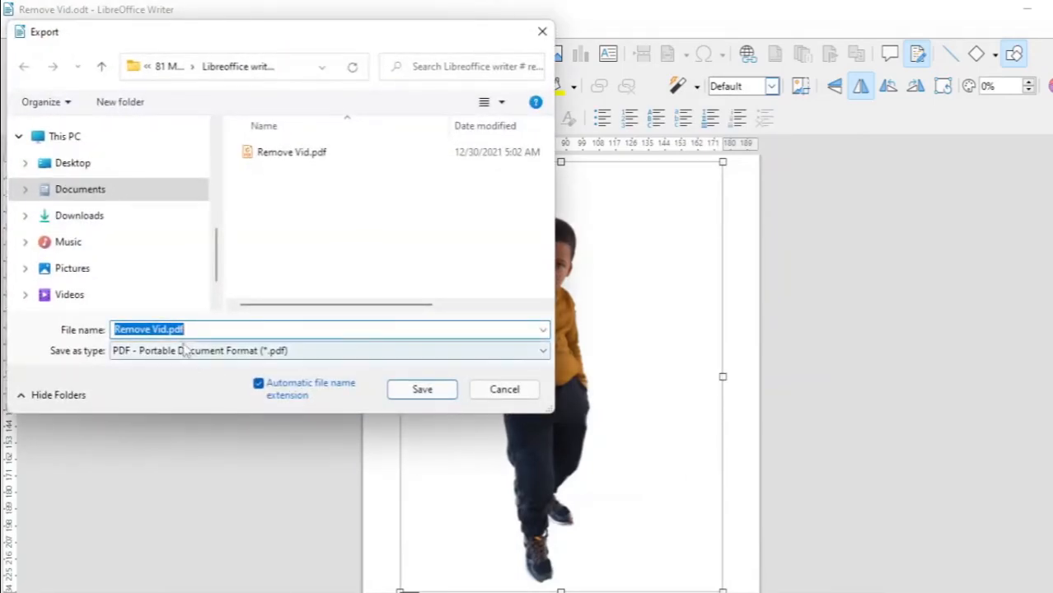
Save it as Remove Vid. FLIPPEDpdf.pdf and open it in Foxit PDF Reader.
click(201, 330)
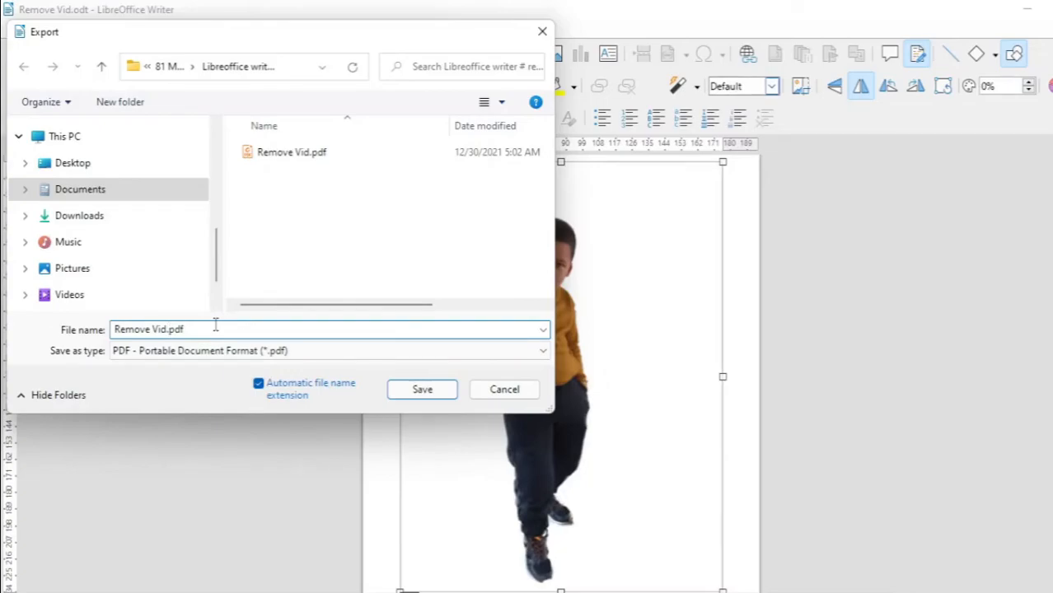
text(FLIPPED)
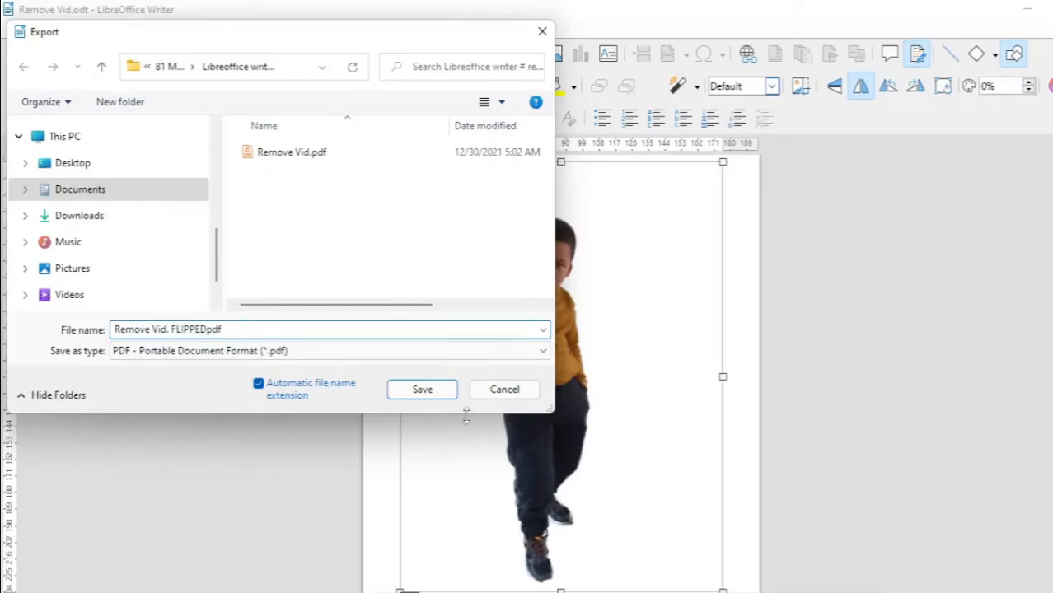
click(422, 388)
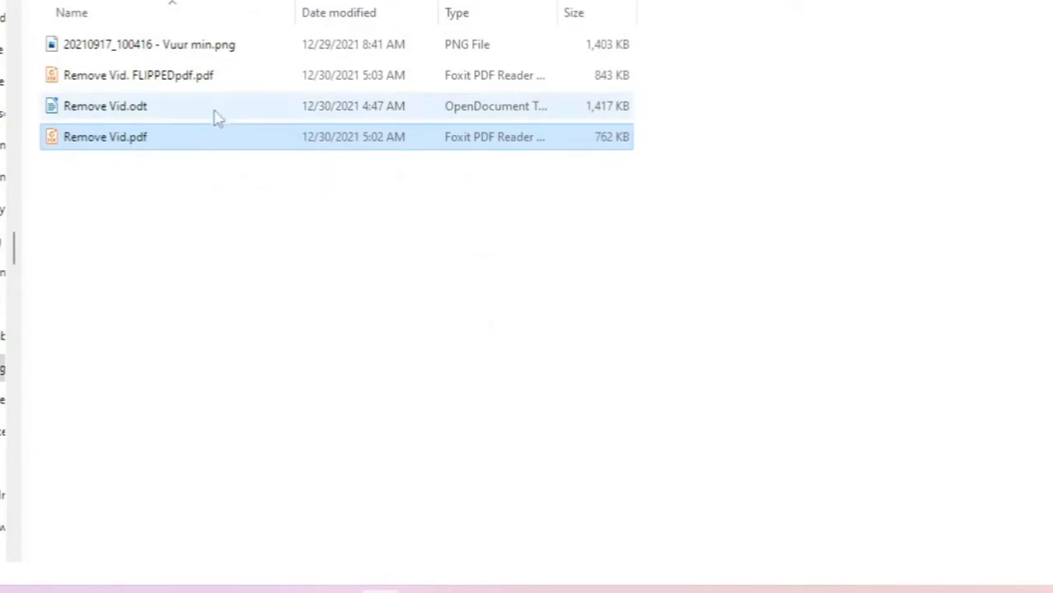
double_click(138, 76)
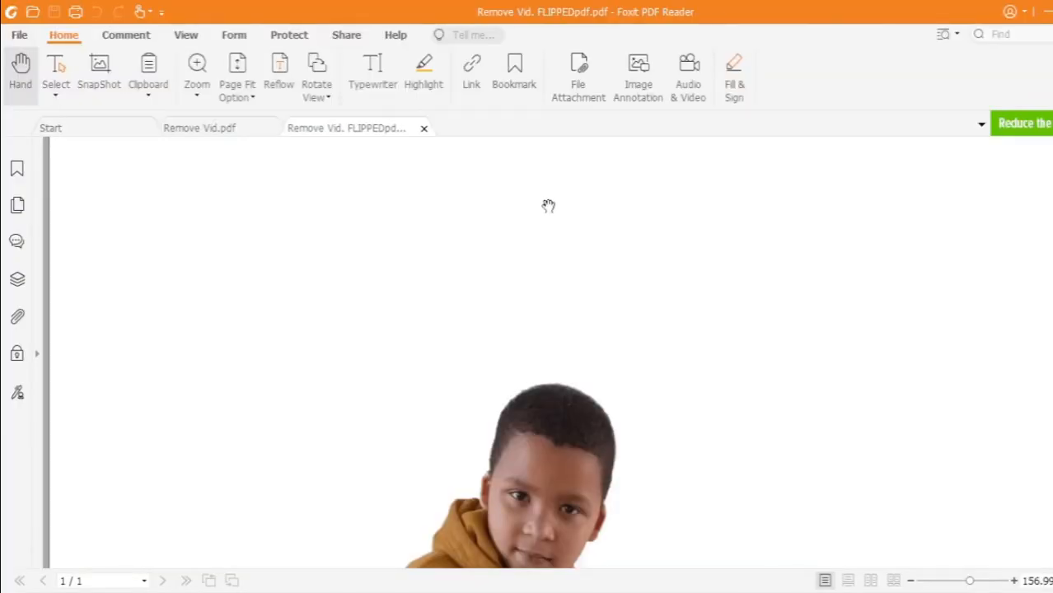